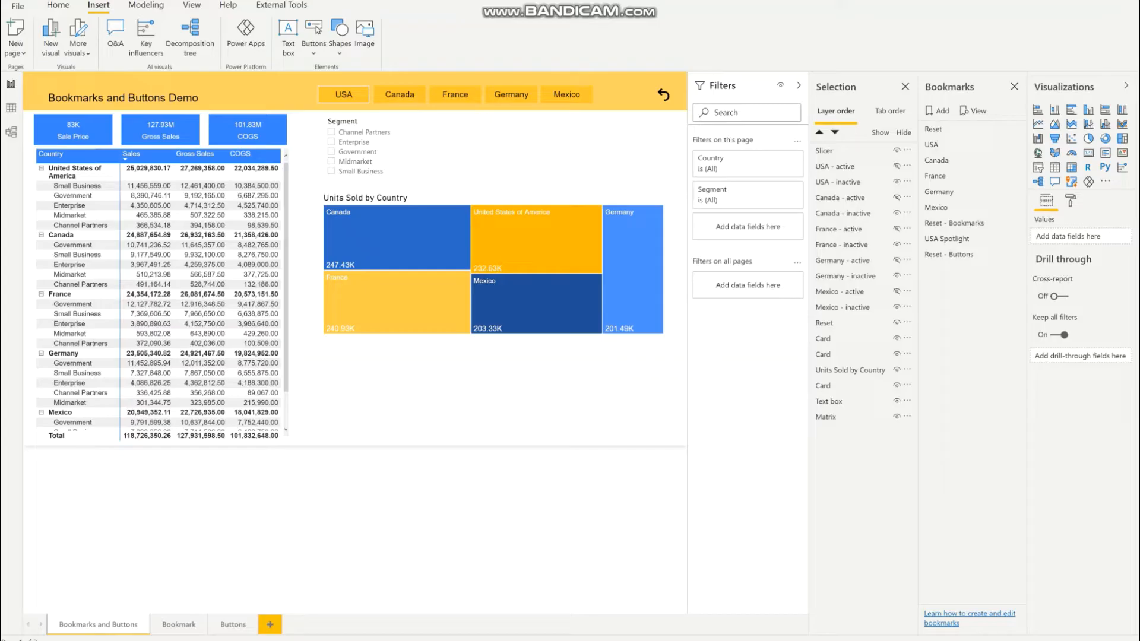
pyautogui.moveTo(343, 95)
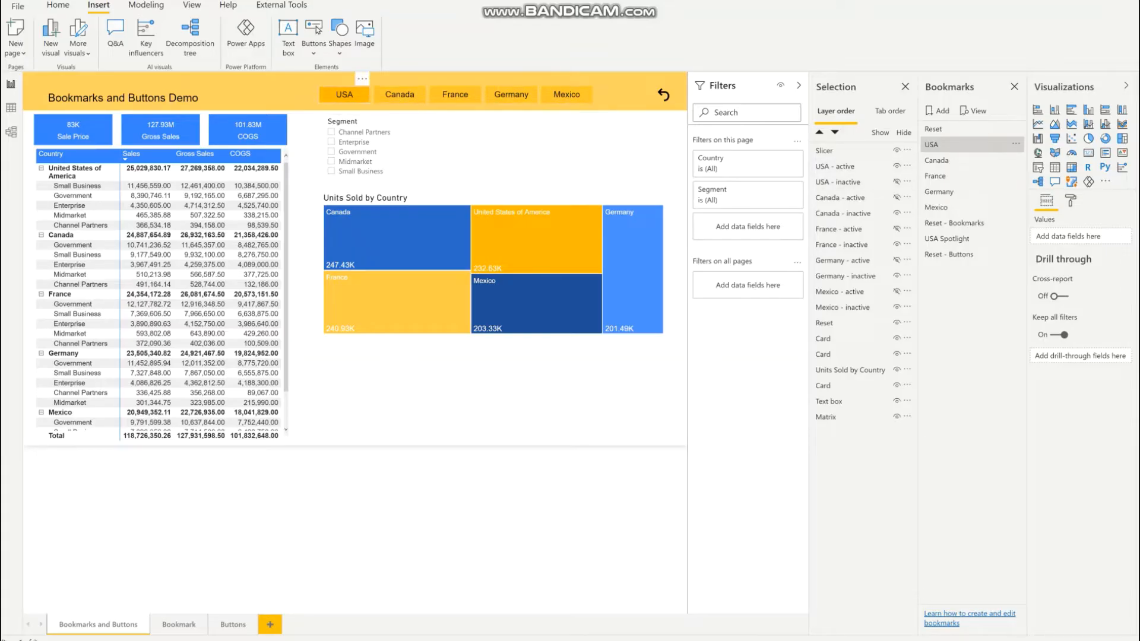
pyautogui.moveTo(399, 95)
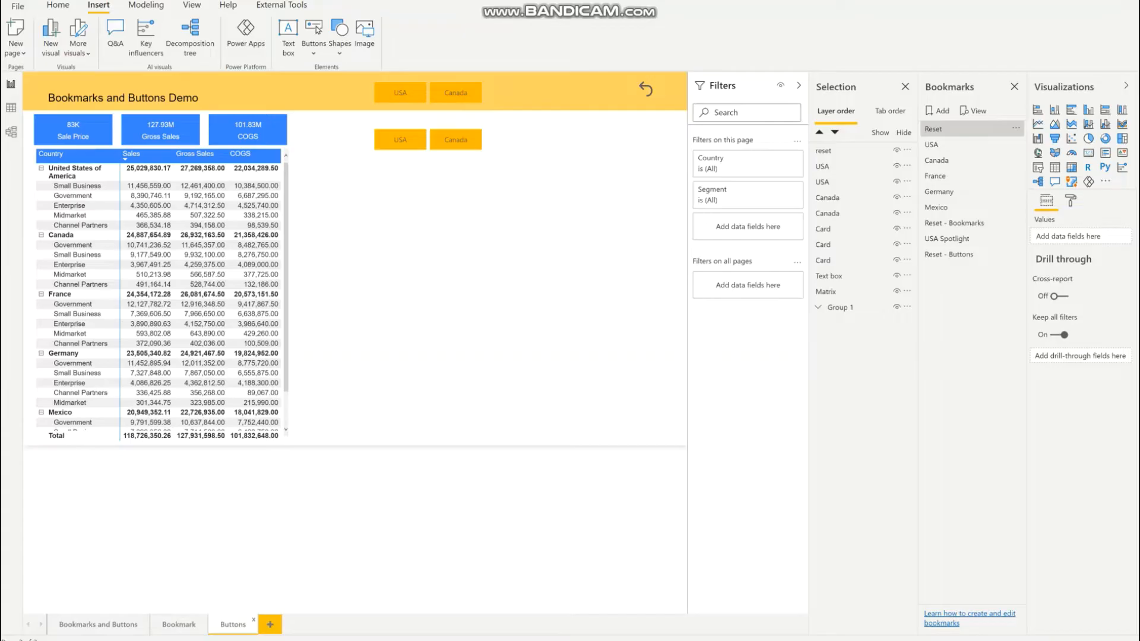
pyautogui.click(313, 28)
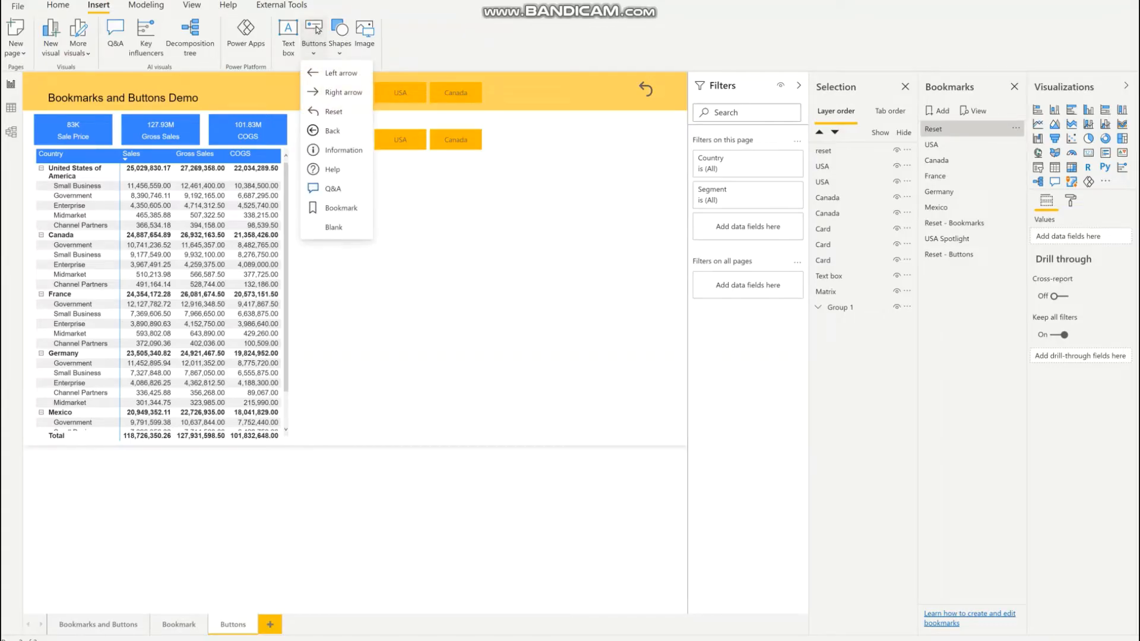
pyautogui.moveTo(332, 227)
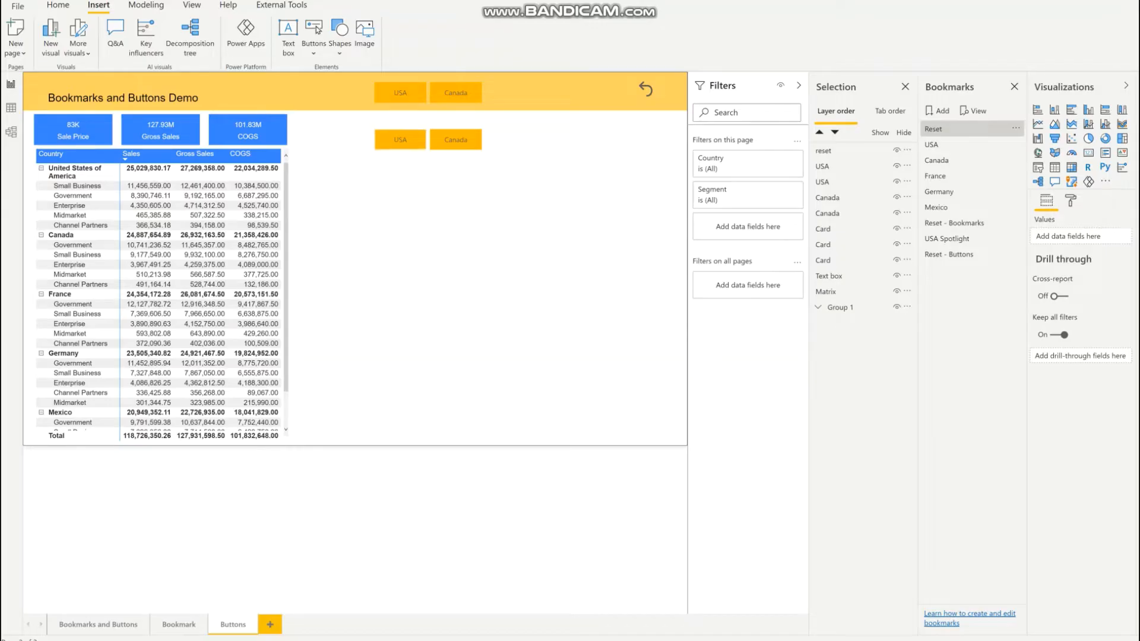
# Step: Raise background transparency on the lower USA and Canada buttons and rename the pale USA button 'USA - inactive'
pyautogui.click(399, 140)
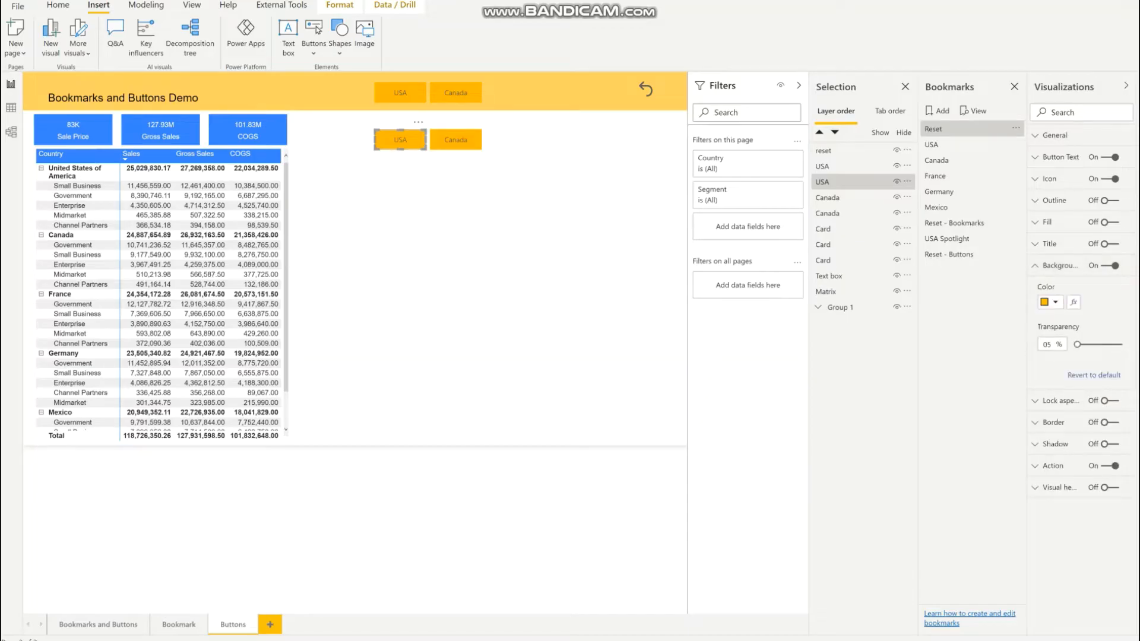
pyautogui.click(456, 140)
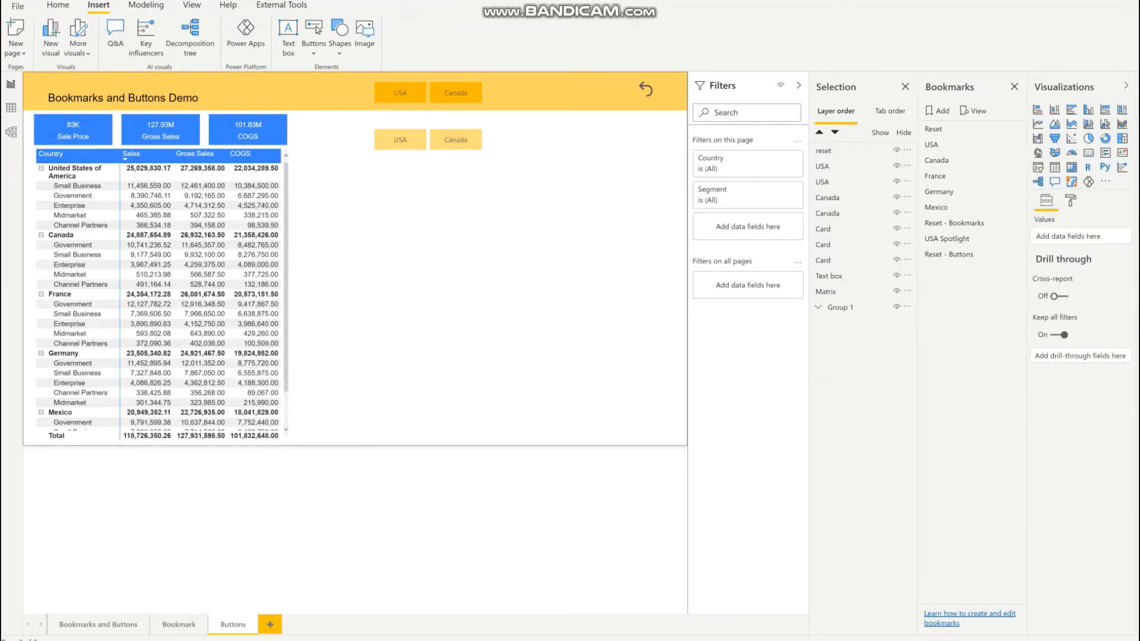
pyautogui.click(399, 140)
pyautogui.write(' - inactive')
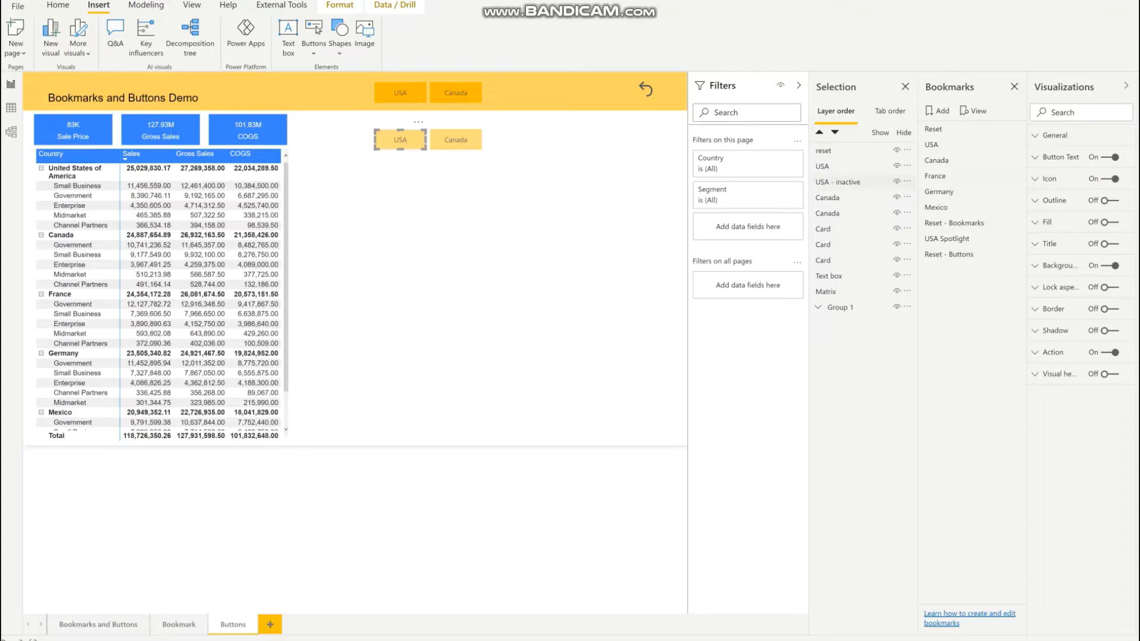
pyautogui.click(456, 140)
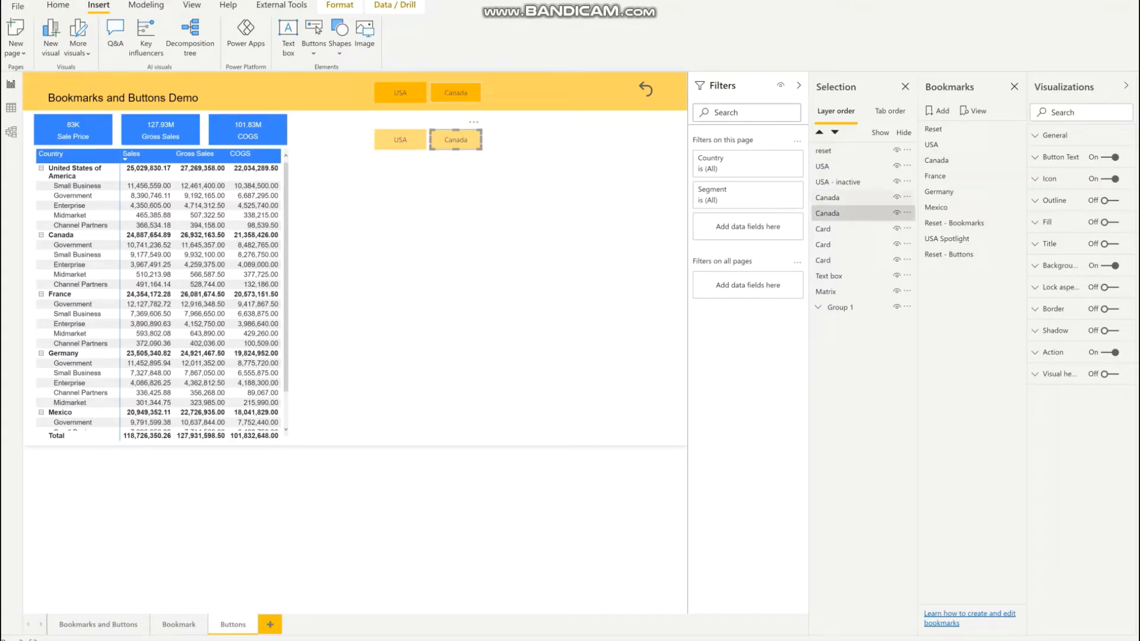
# Step: Rename the pale Canada button 'Canada - inactive' and add bookmarks 'USA - button' and 'Canada - button'
pyautogui.doubleClick(826, 212)
pyautogui.write(' - inactive')
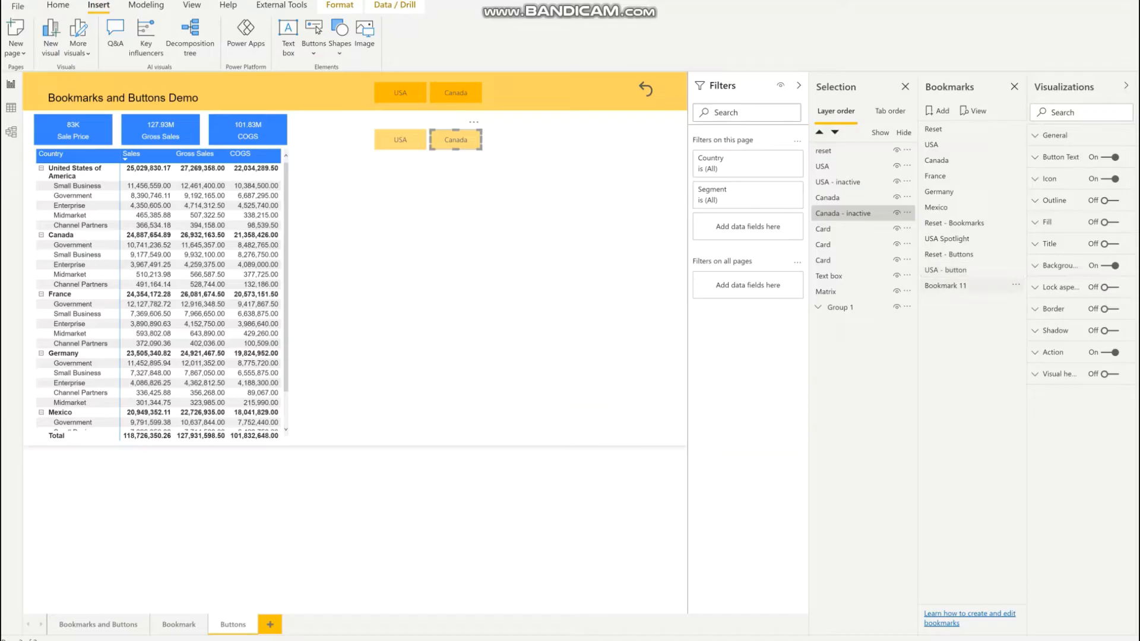
pyautogui.doubleClick(945, 285)
pyautogui.write('Canada - button')
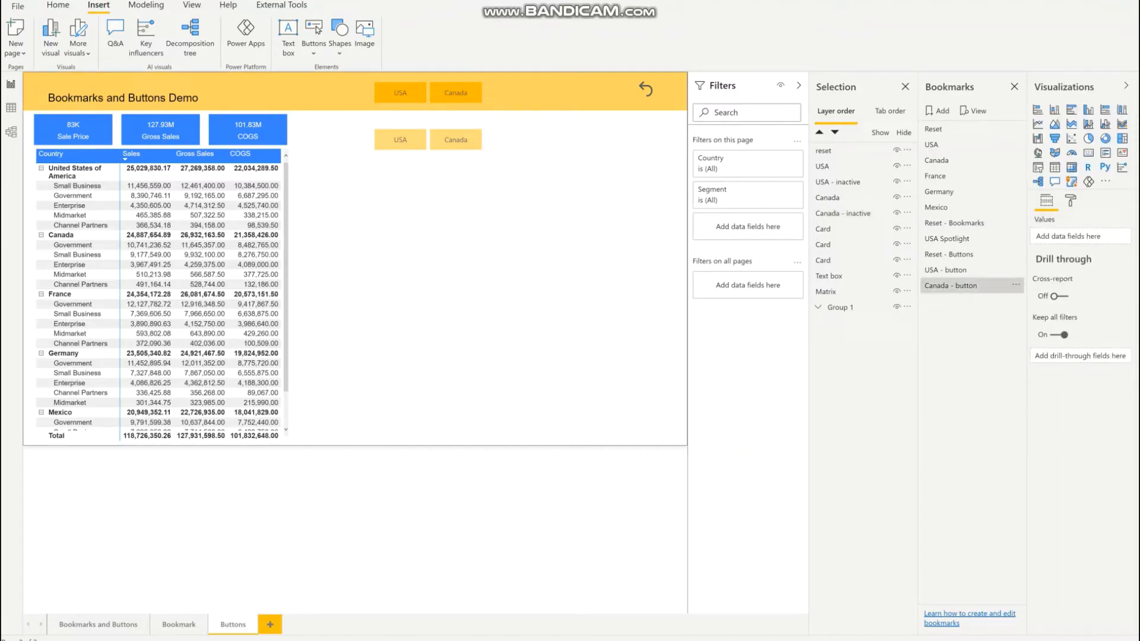
pyautogui.click(399, 140)
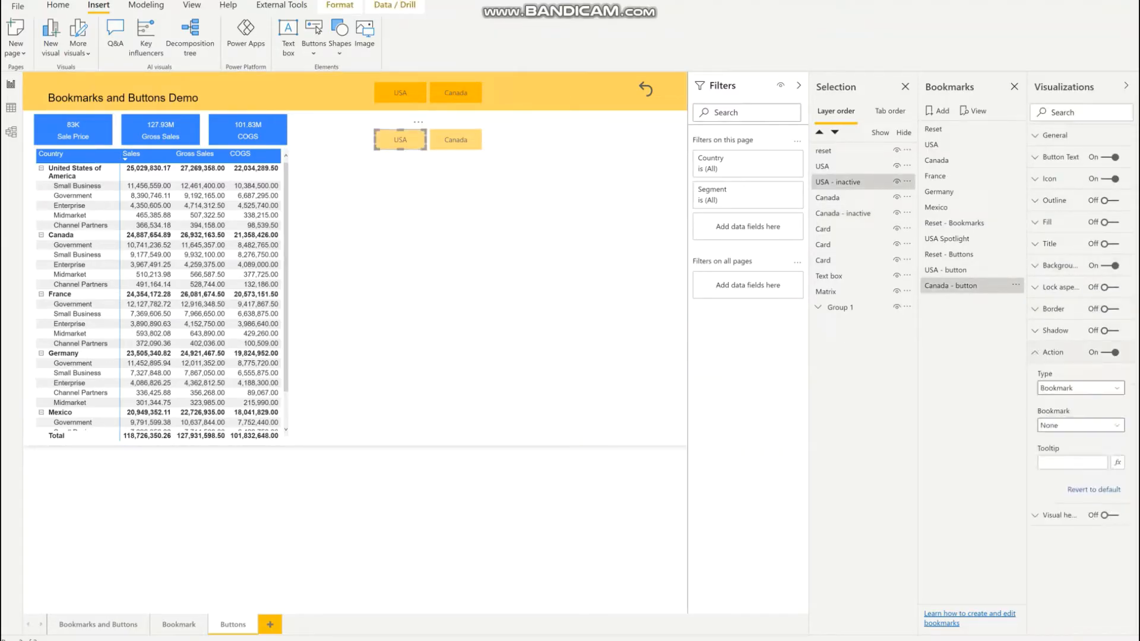
pyautogui.click(1081, 425)
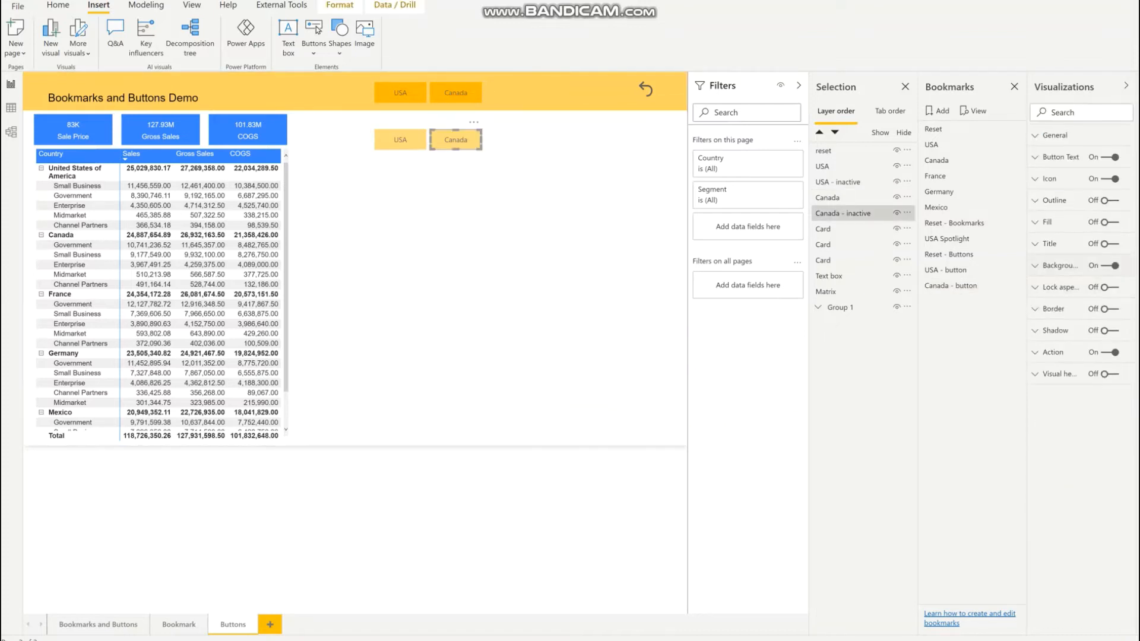
pyautogui.click(1035, 352)
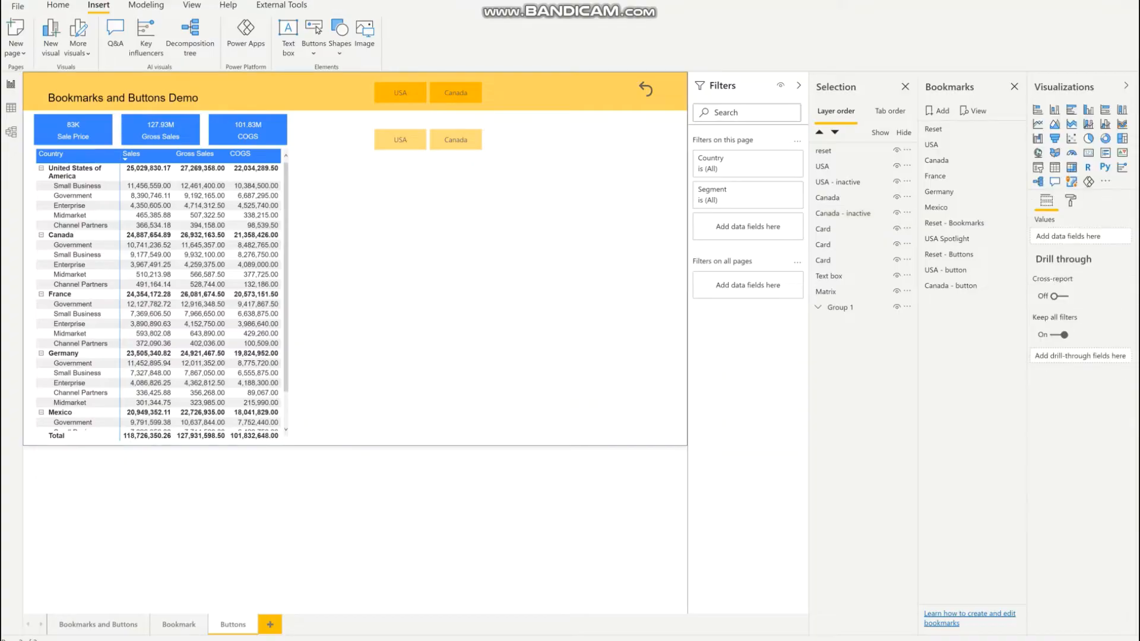
# Step: Move the pale buttons on top of the solid USA and Canada buttons and apply the Reset - Buttons bookmark
pyautogui.click(399, 140)
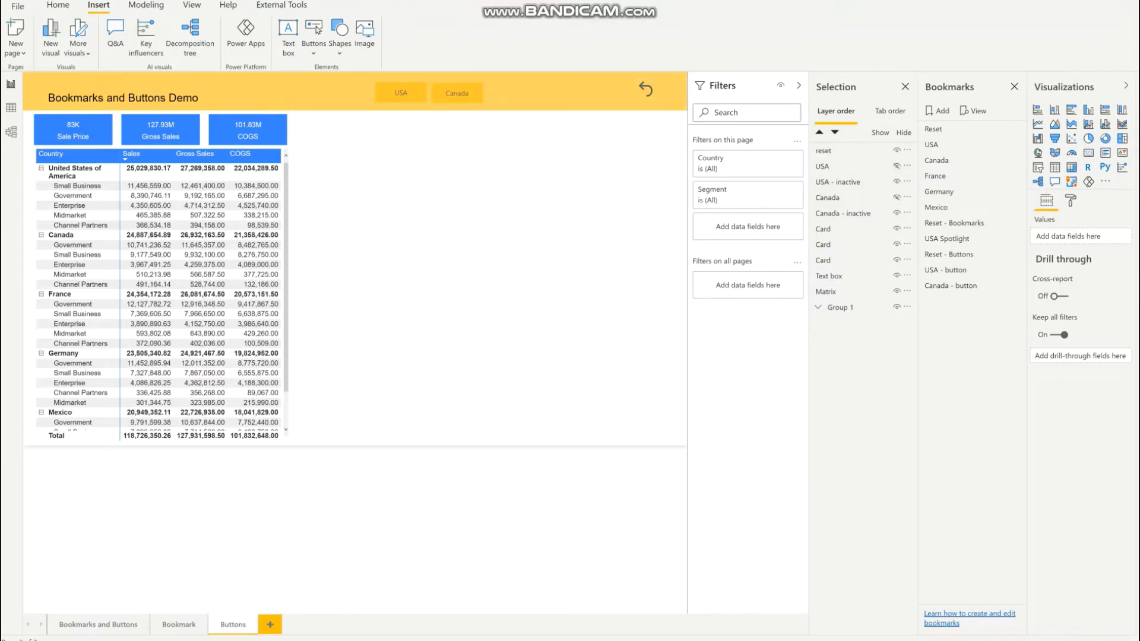
pyautogui.click(457, 92)
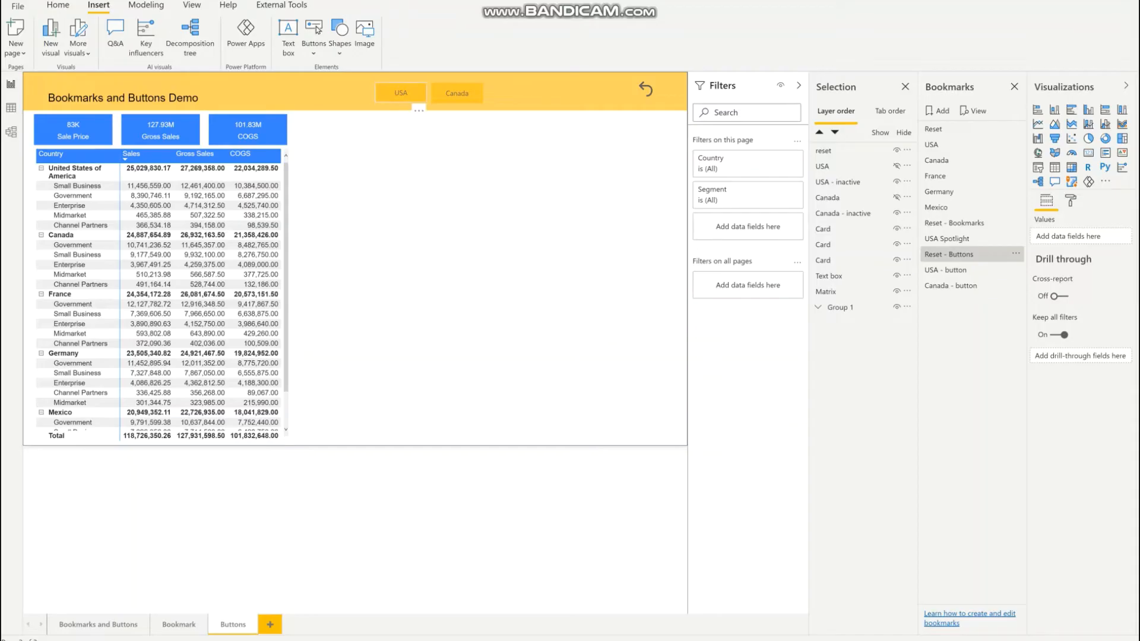
# Step: Filter Country to United States of America and update the USA - button bookmark with that view
pyautogui.click(400, 93)
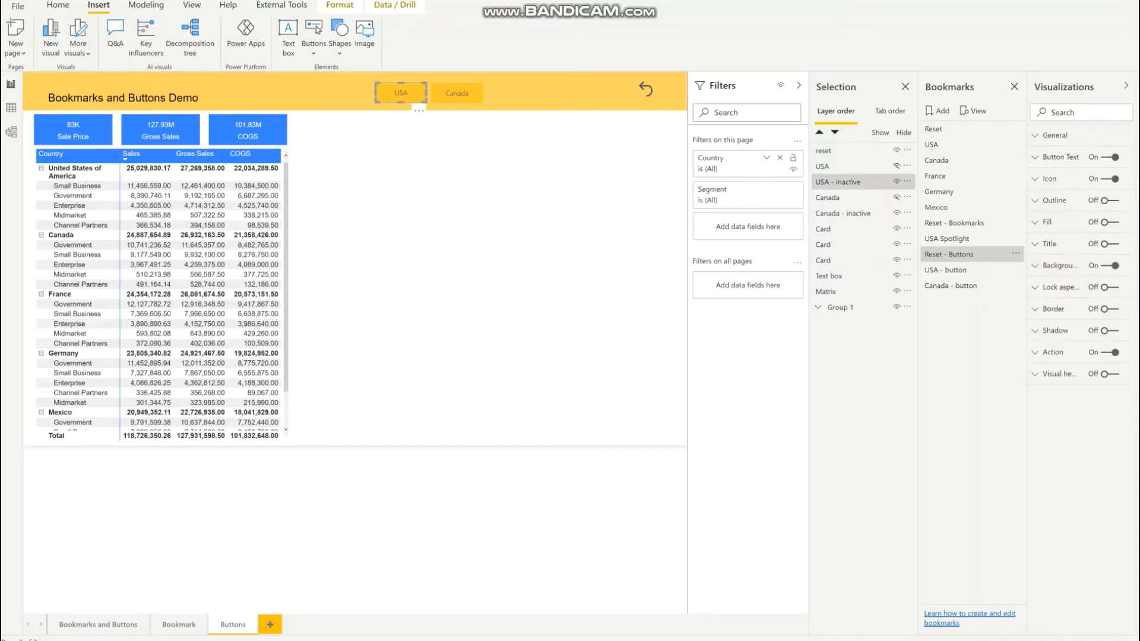
pyautogui.moveTo(400, 93)
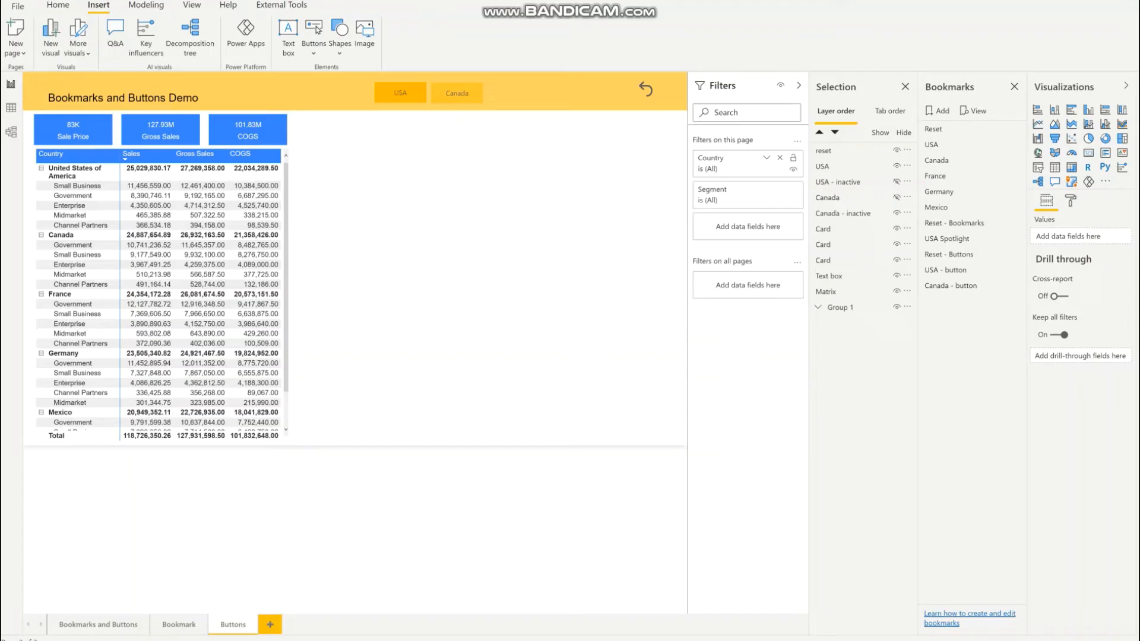
pyautogui.click(762, 159)
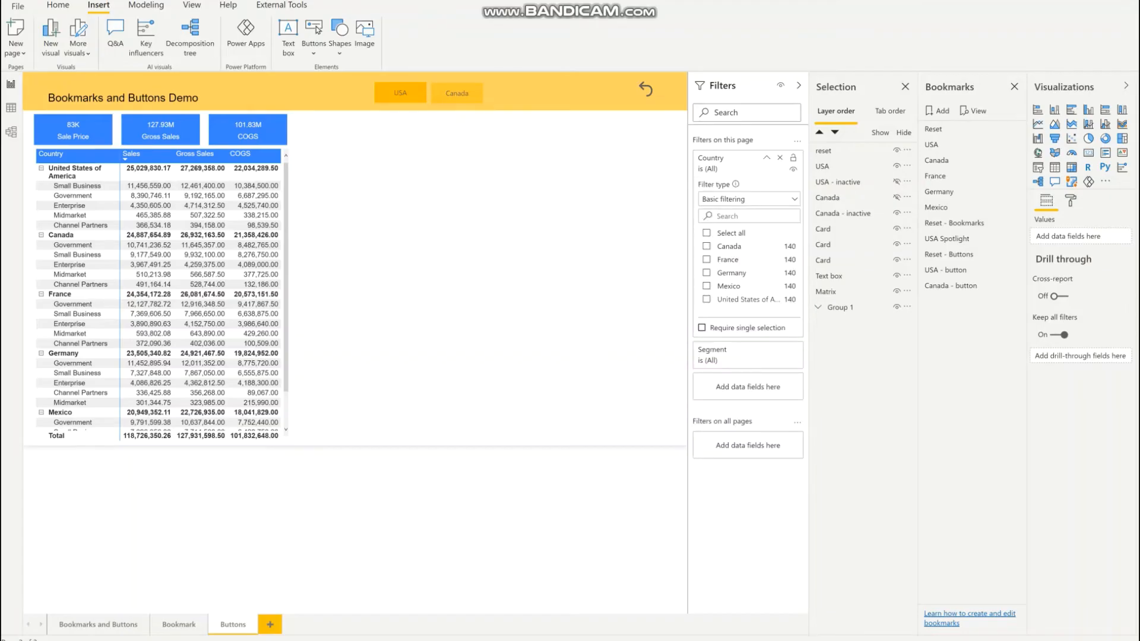
pyautogui.click(399, 93)
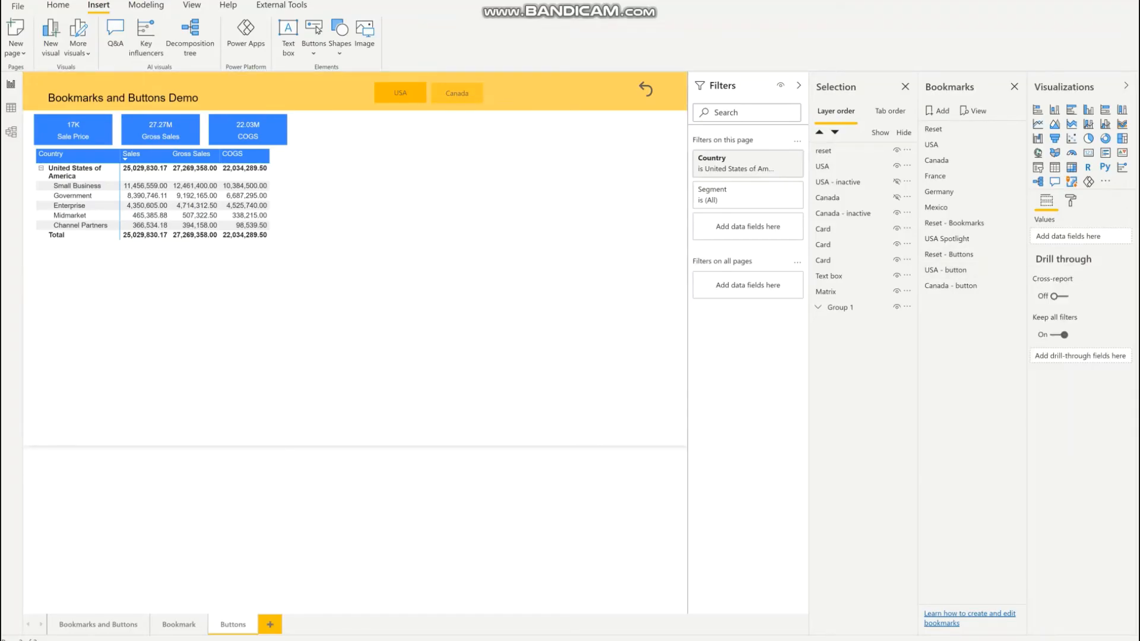
pyautogui.click(945, 271)
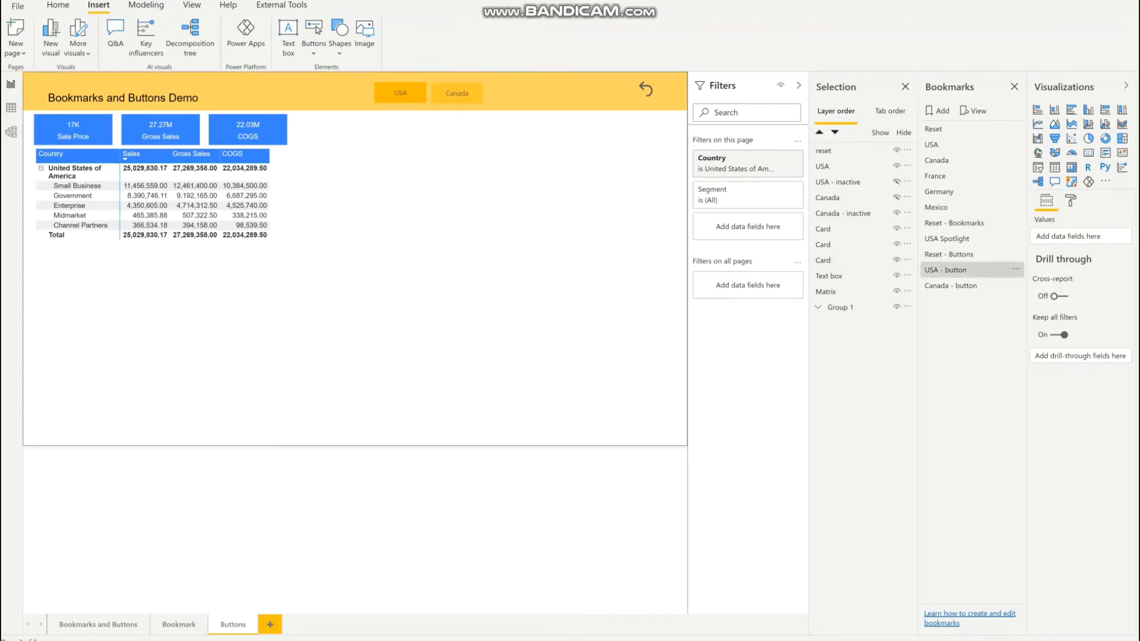
pyautogui.click(399, 92)
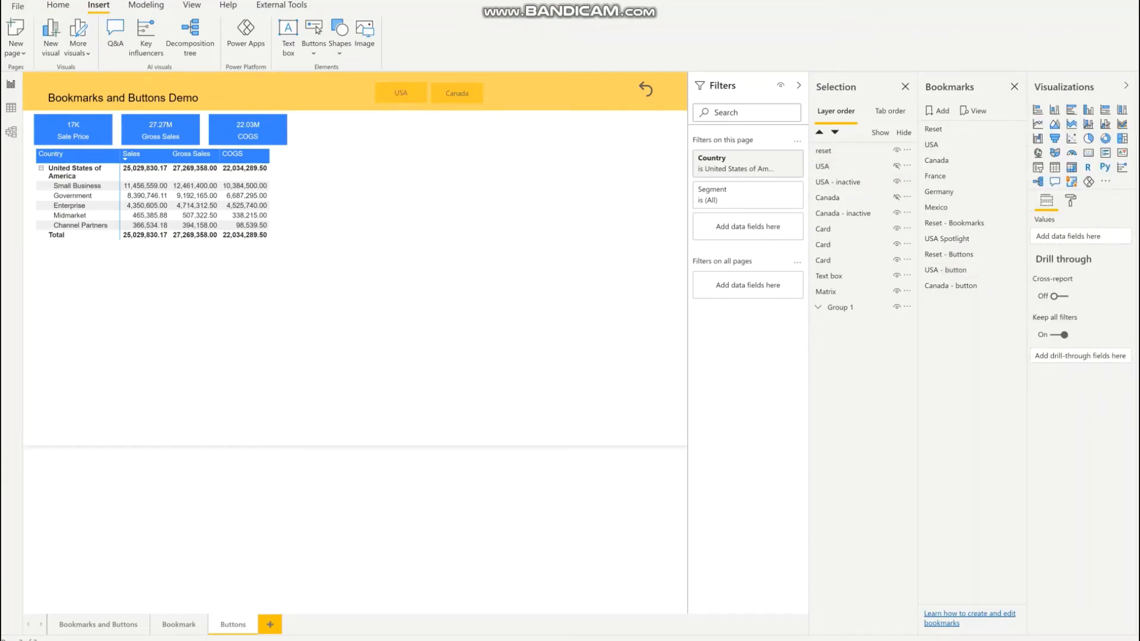
# Step: Filter Country to Canada and update the Canada - button bookmark with that view
pyautogui.click(456, 93)
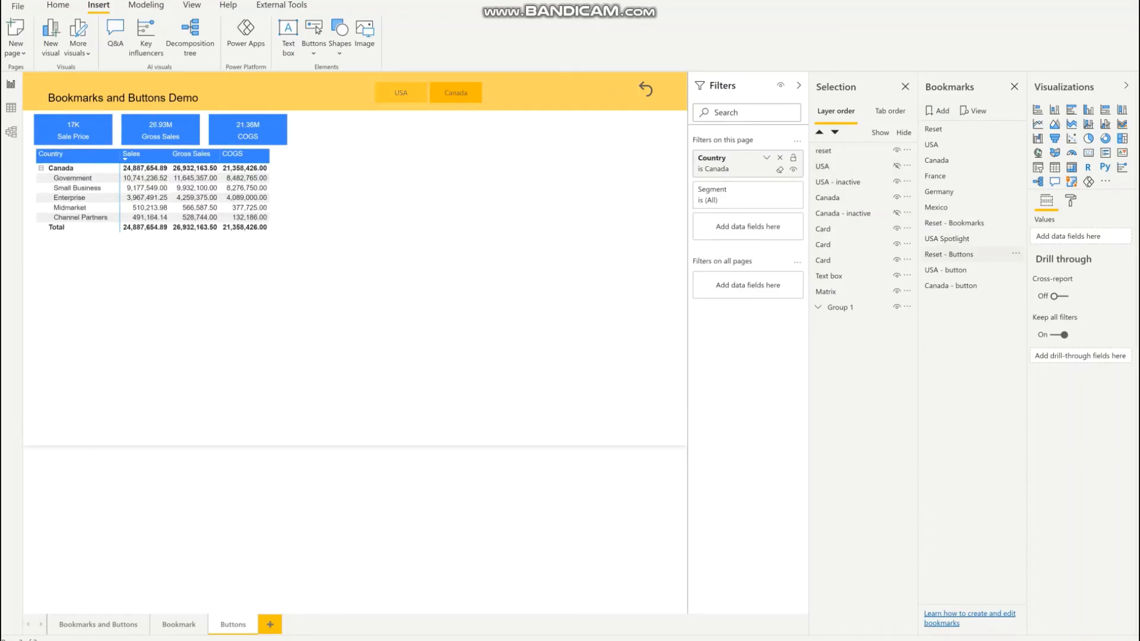
pyautogui.click(1014, 254)
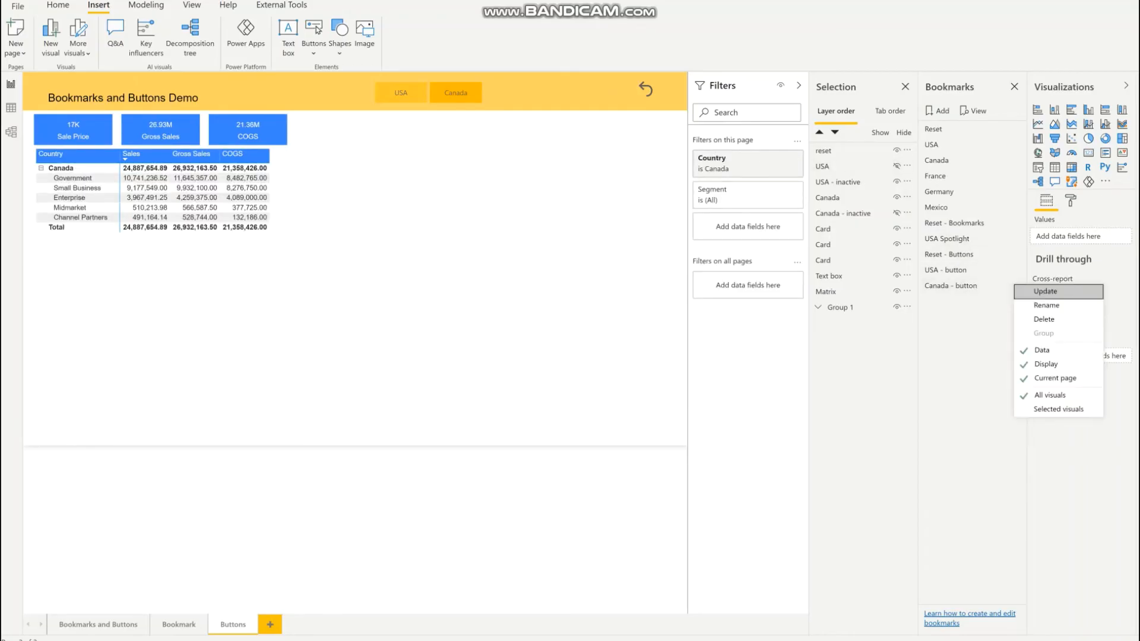
pyautogui.click(949, 285)
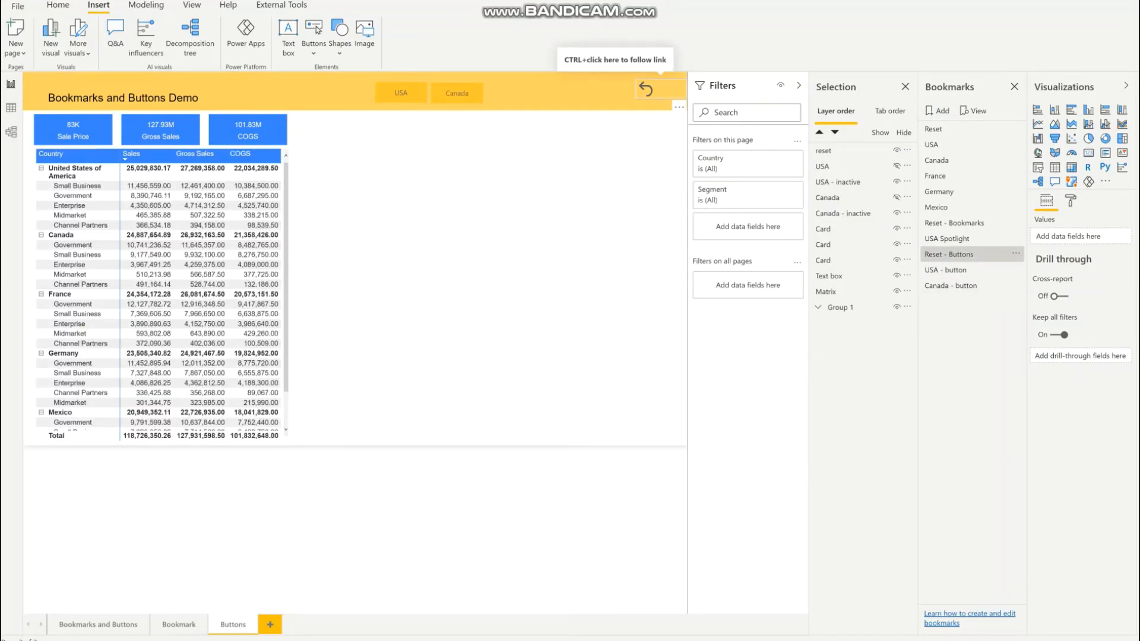
# Step: Cycle the USA - button, Reset - Buttons and Canada - button bookmarks to confirm the matrix switches between one country and all
pyautogui.click(399, 92)
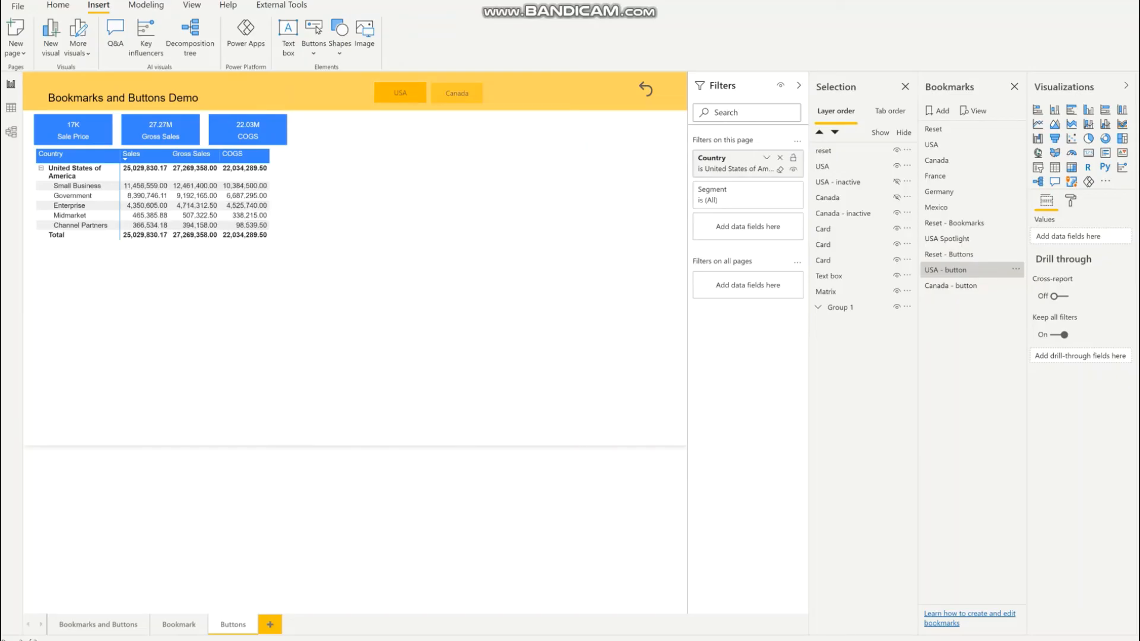
pyautogui.click(456, 92)
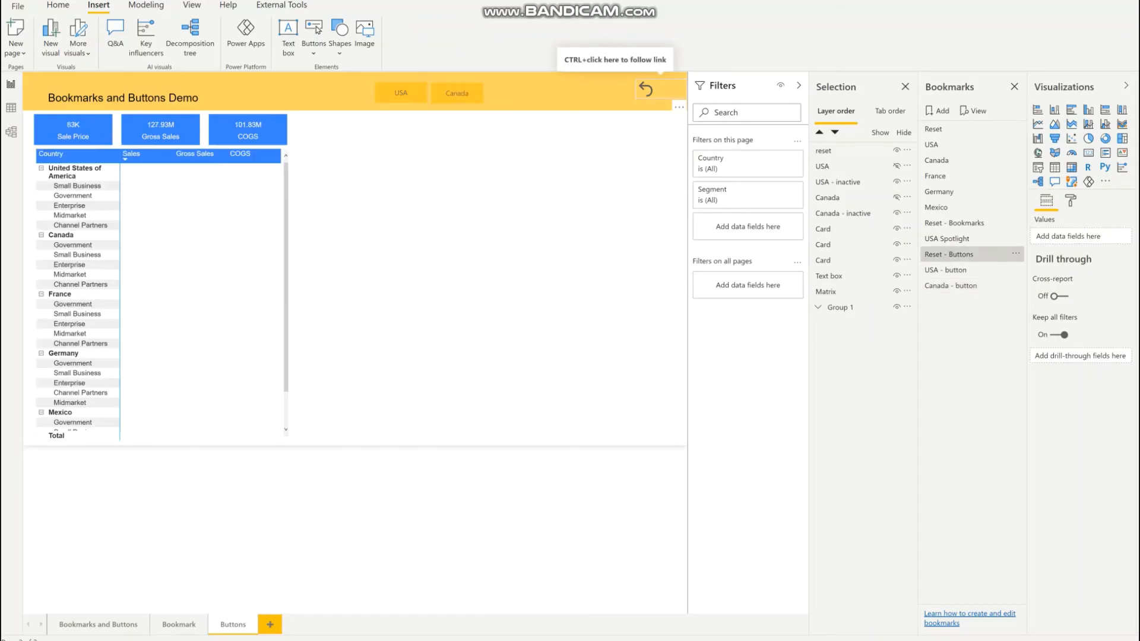
pyautogui.click(649, 88)
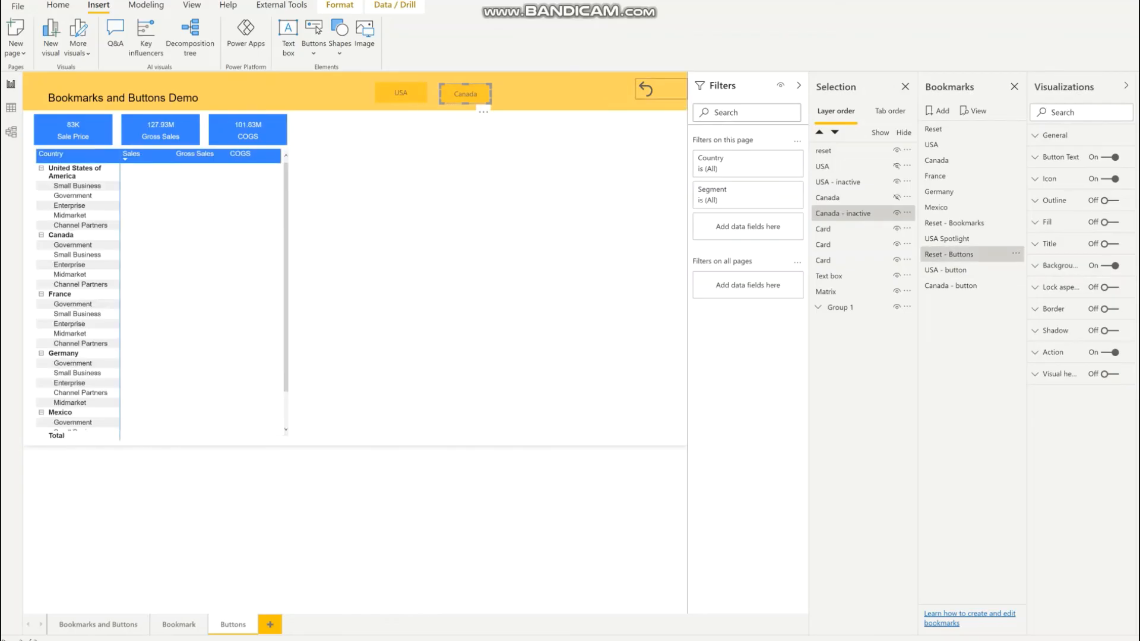
pyautogui.click(464, 93)
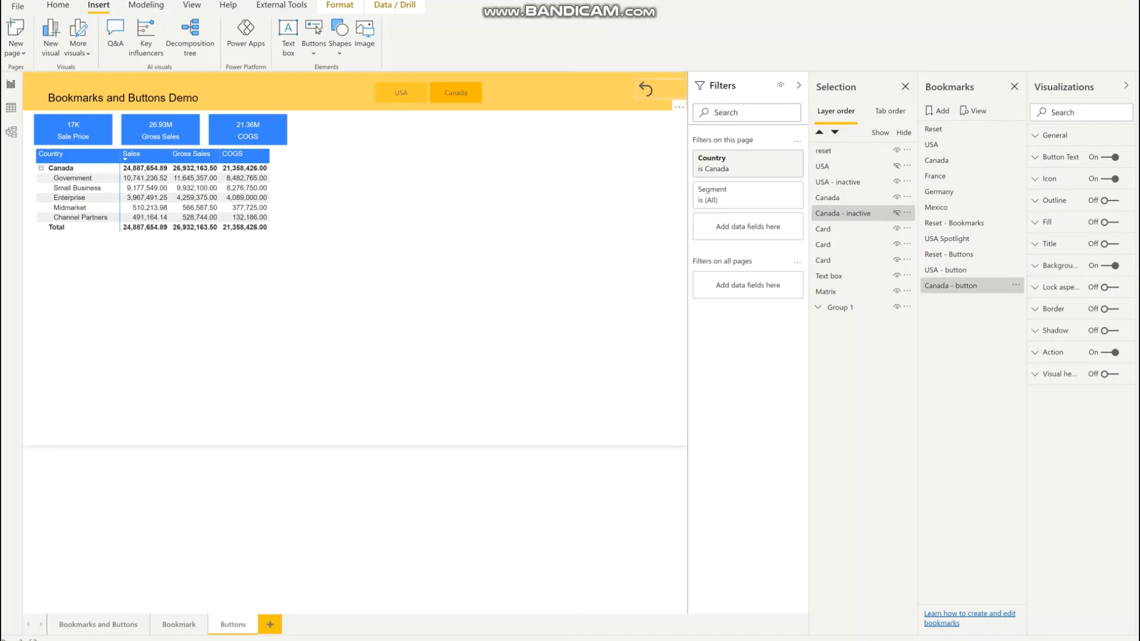
pyautogui.click(464, 92)
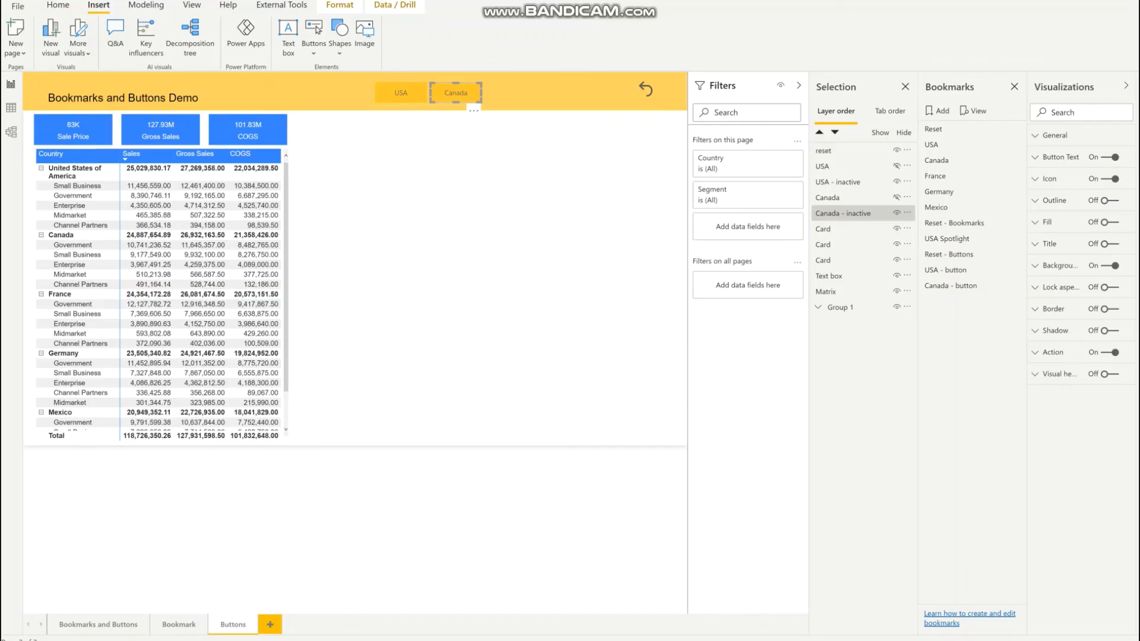
pyautogui.click(400, 92)
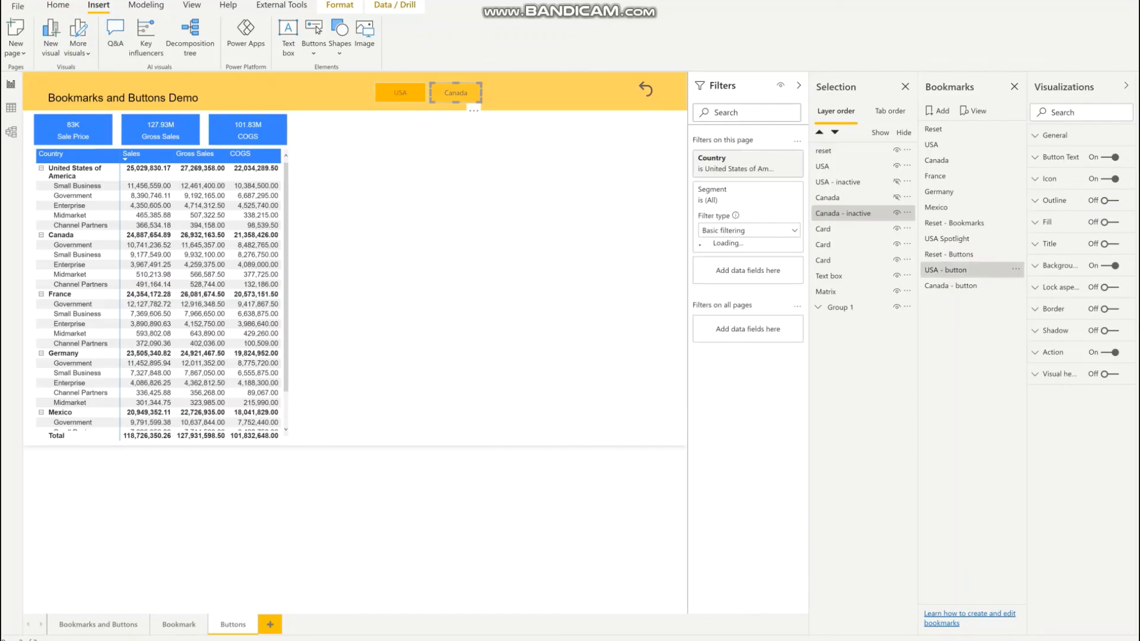
pyautogui.click(400, 92)
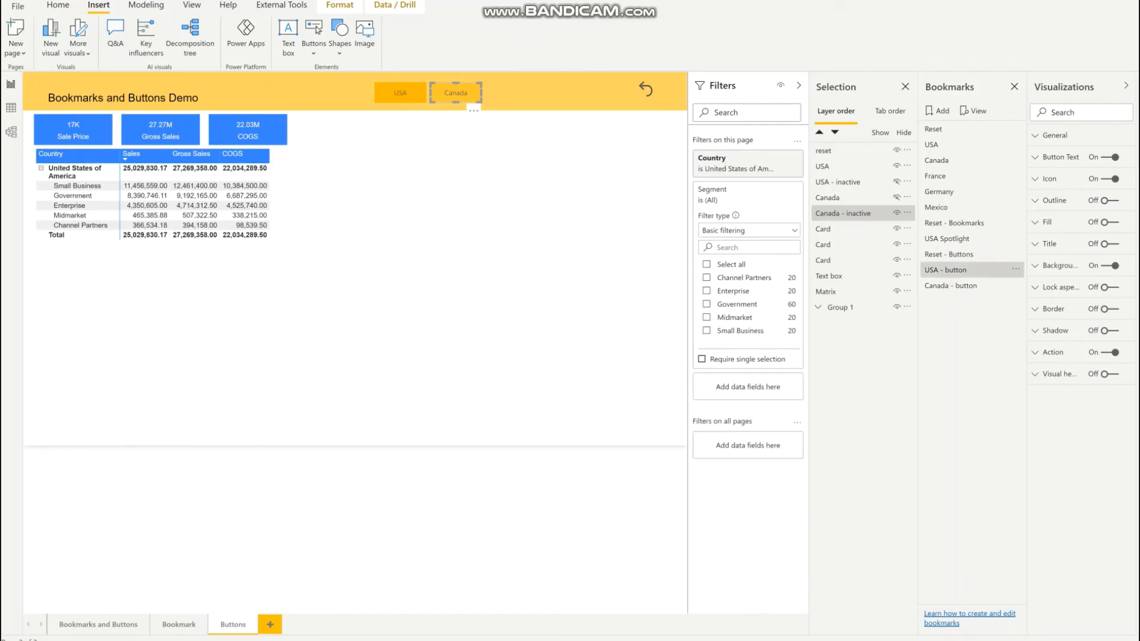